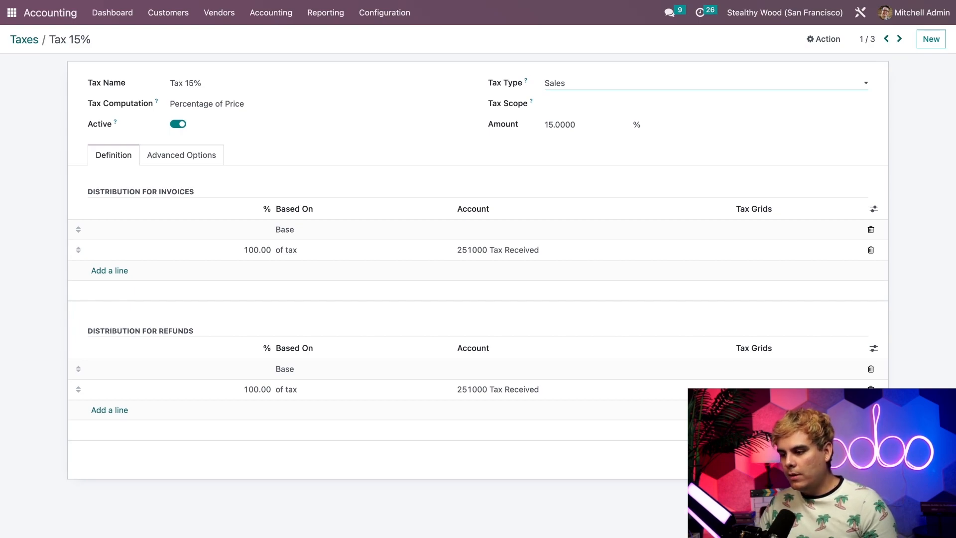
# - Try switching the tax type away from Sales, then discard that change
pyautogui.click(701, 82)
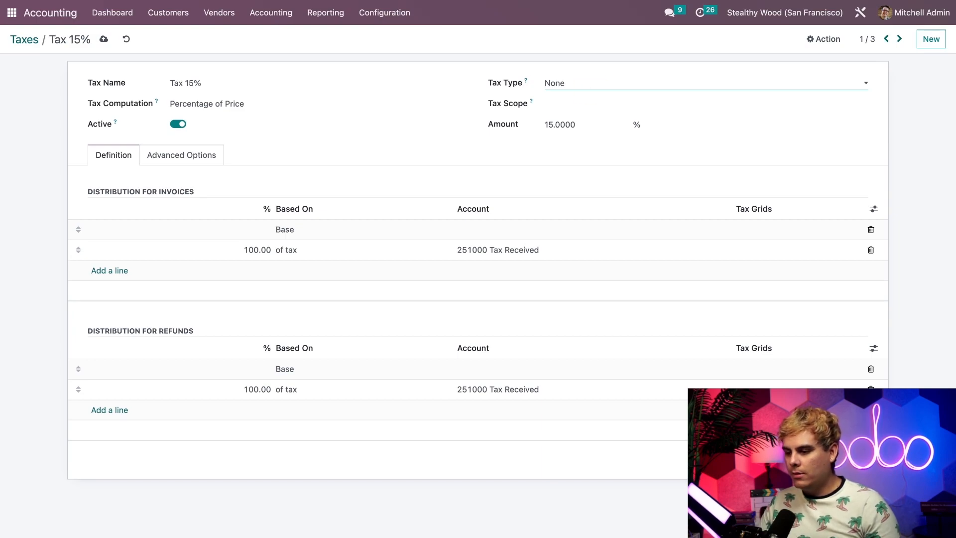
pyautogui.click(701, 82)
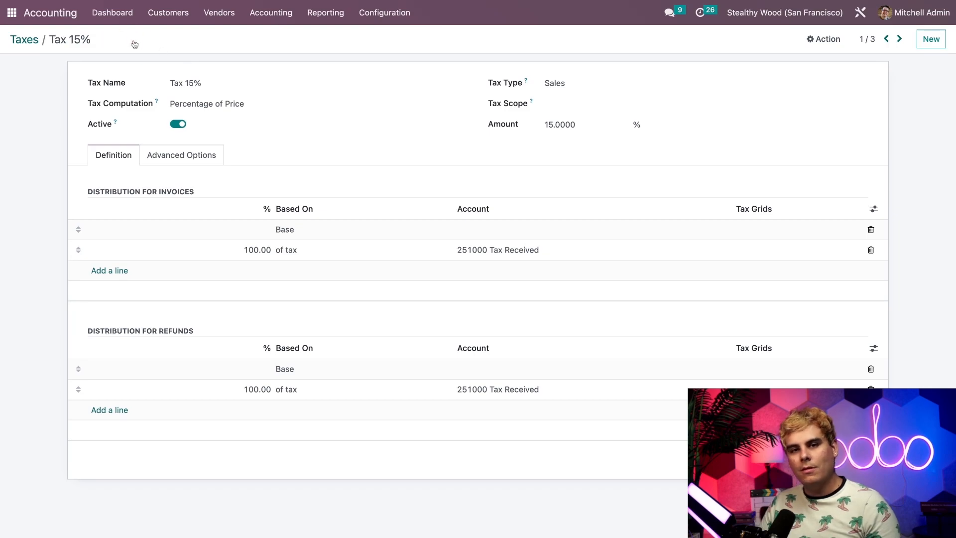
pyautogui.click(701, 103)
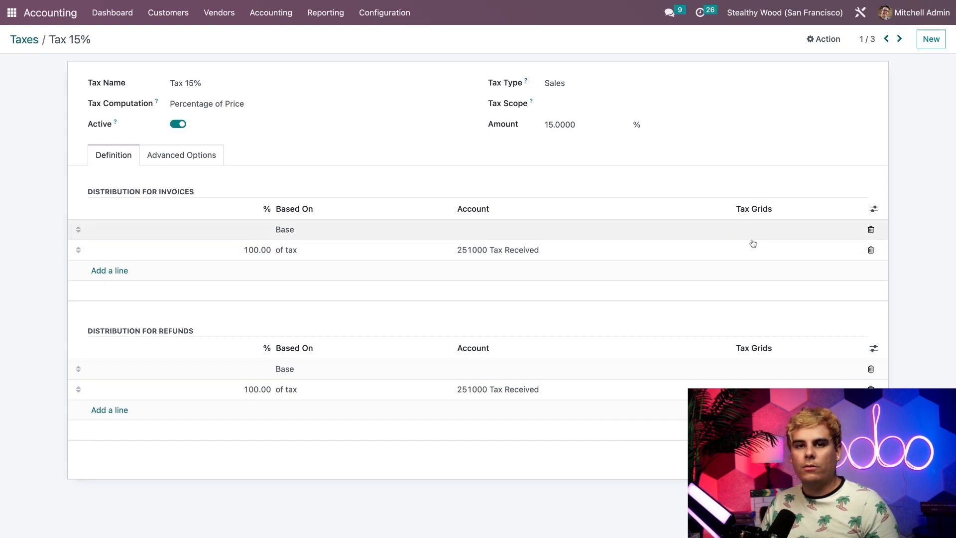
pyautogui.moveTo(752, 244)
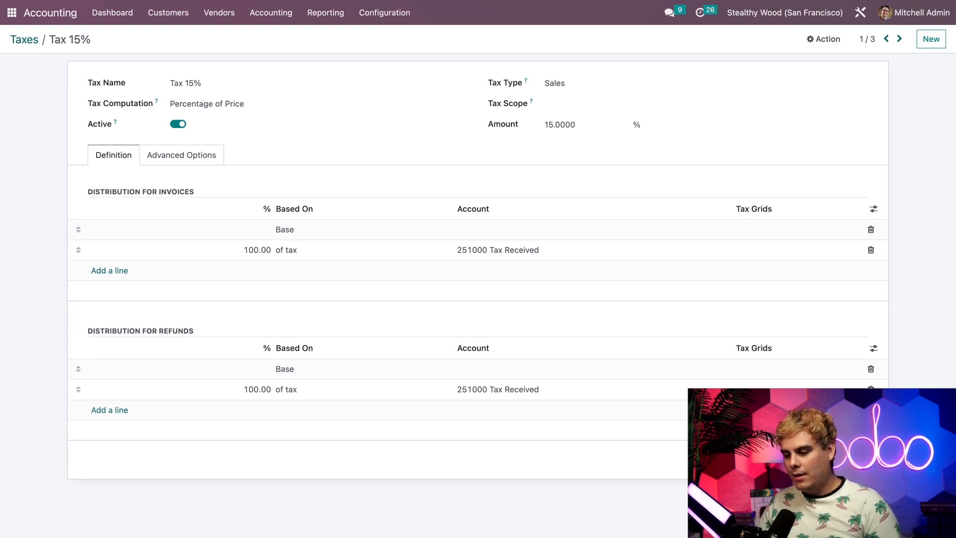
# - Review the tax's advanced options and distribution lines, then start a new fiscal position
pyautogui.click(181, 155)
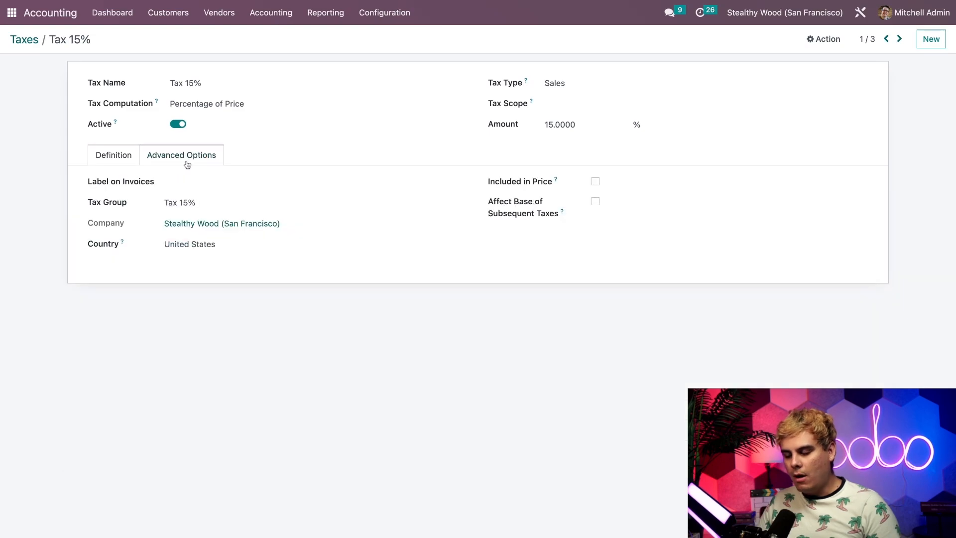
pyautogui.click(181, 155)
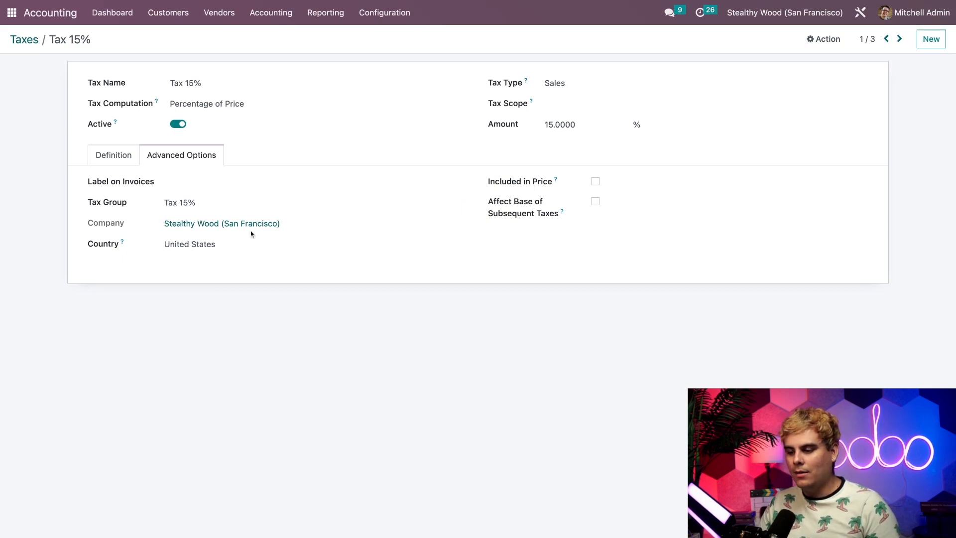
pyautogui.click(244, 244)
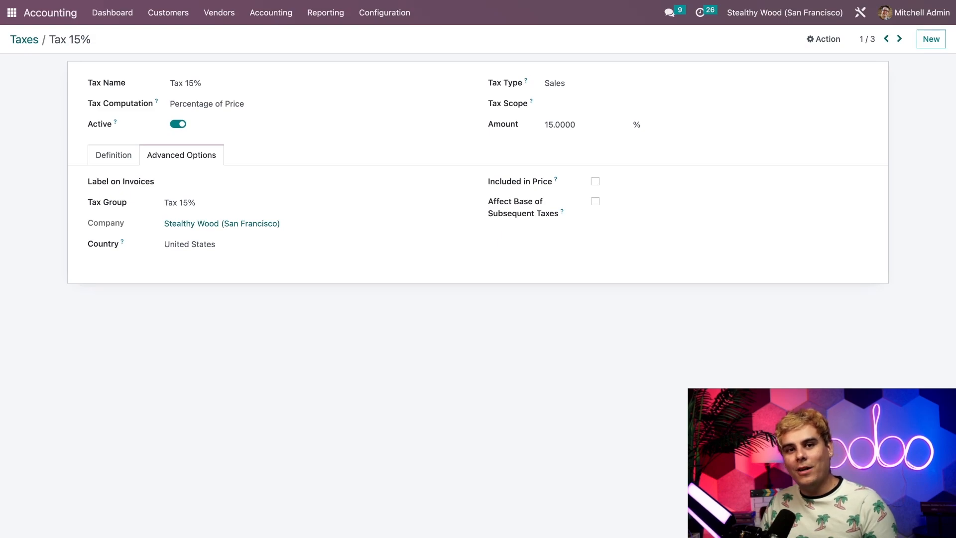
pyautogui.click(113, 154)
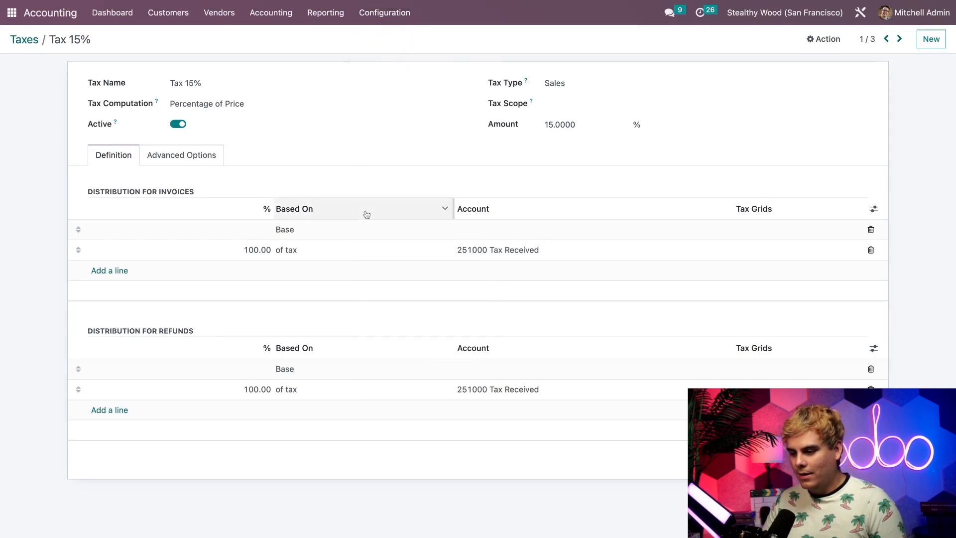
pyautogui.click(384, 12)
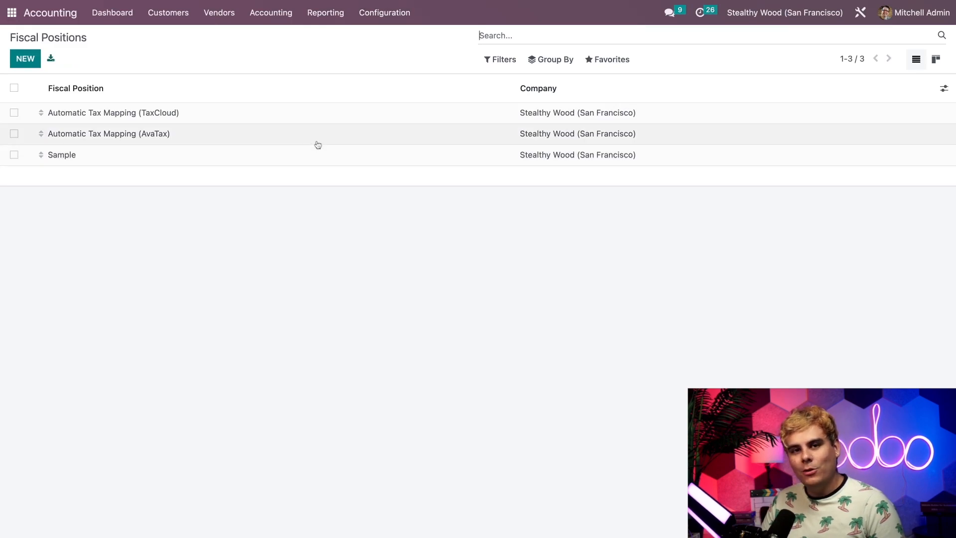
pyautogui.moveTo(317, 144)
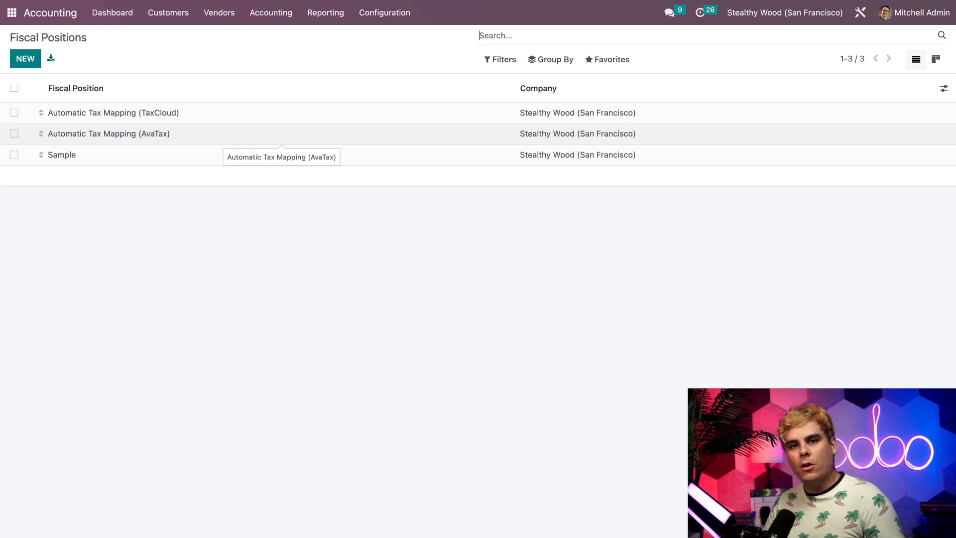
pyautogui.click(24, 59)
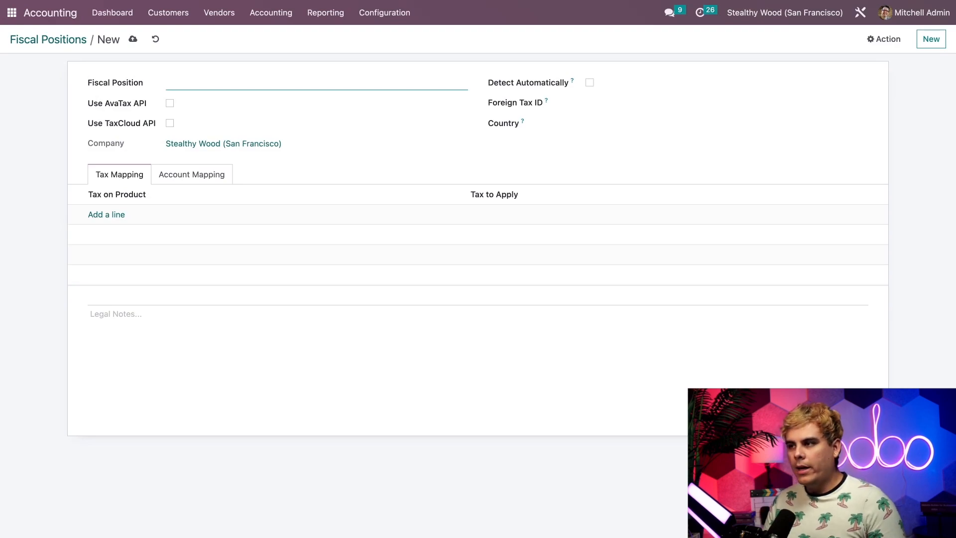
# - Name the fiscal position 'Canada' and turn on automatic detection
pyautogui.write('C')
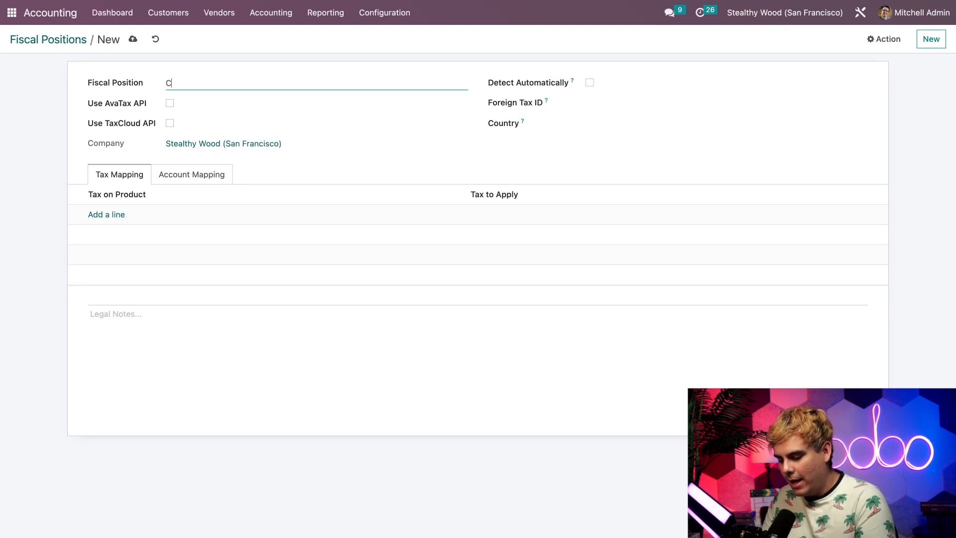
pyautogui.write('an')
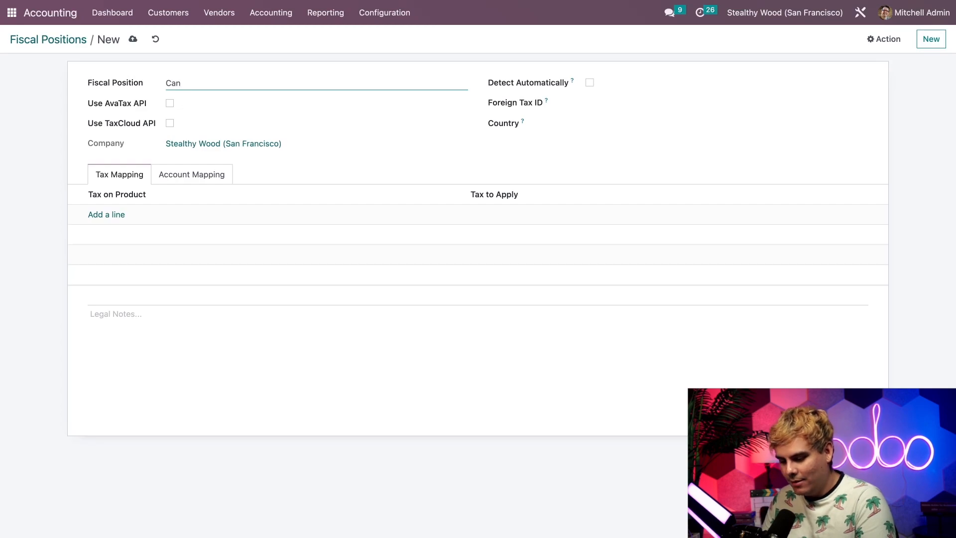
pyautogui.write('ada')
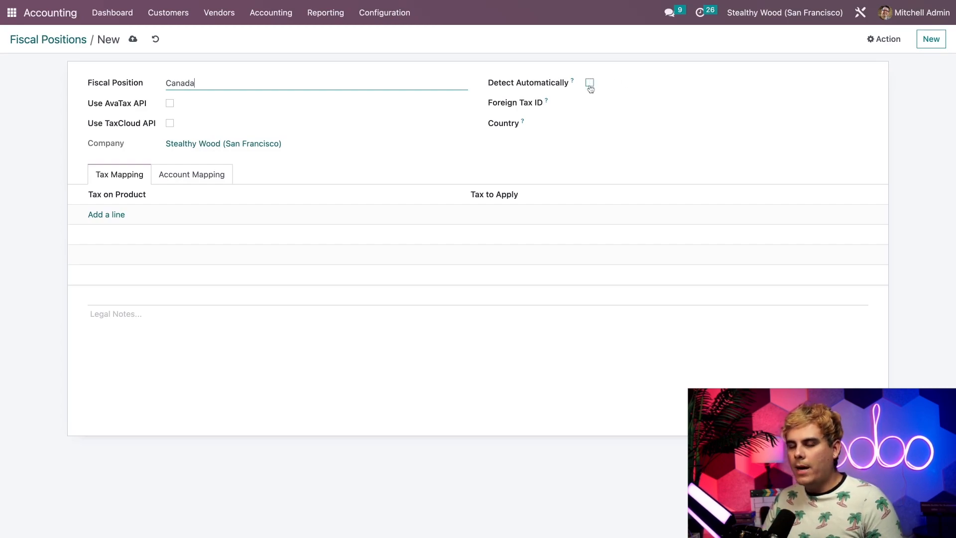
pyautogui.click(588, 82)
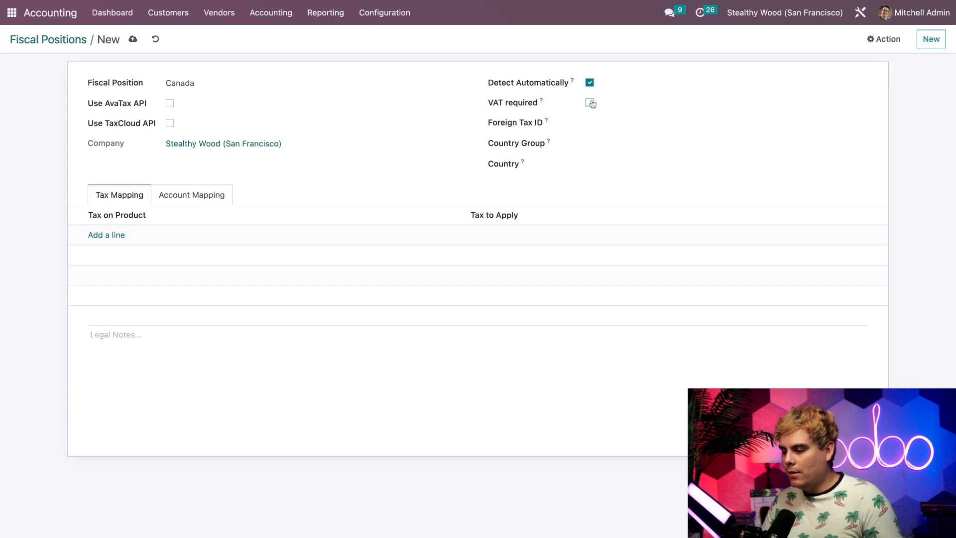
# - Require a VAT number and set the detection country to Canada
pyautogui.click(589, 102)
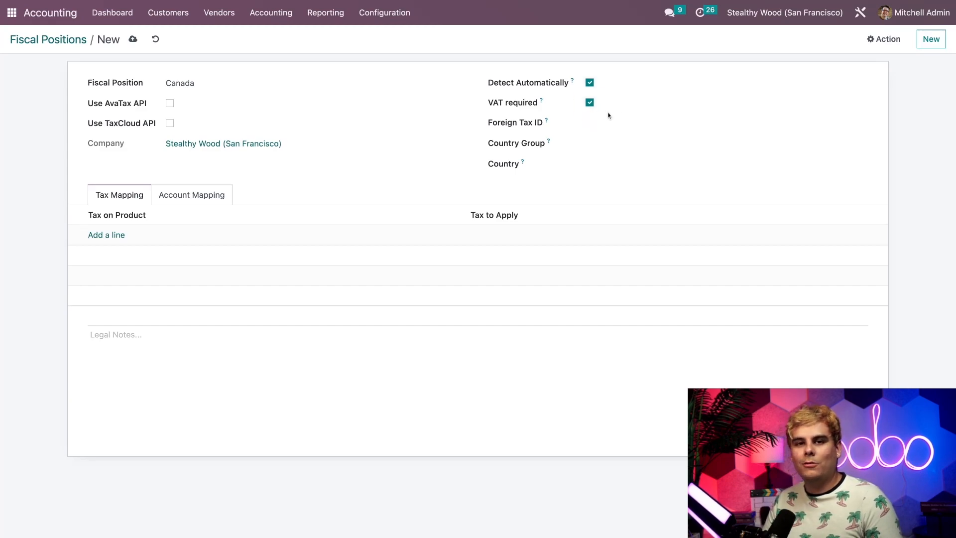
pyautogui.click(725, 164)
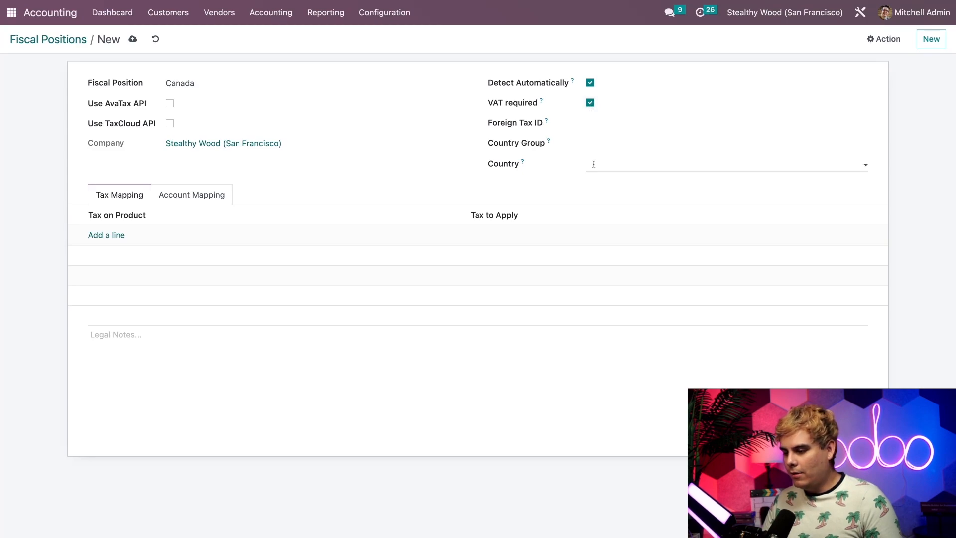
pyautogui.write('cana')
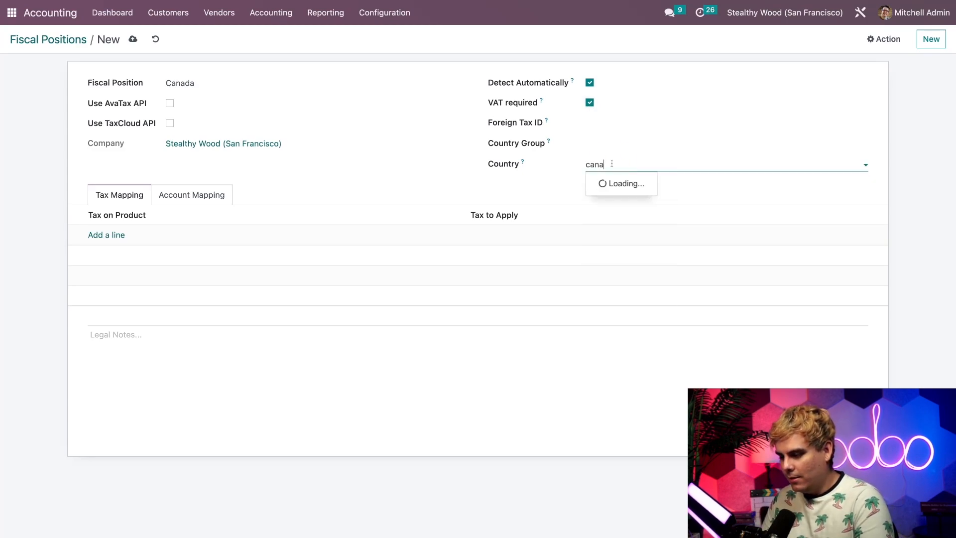
pyautogui.press('Backspace')
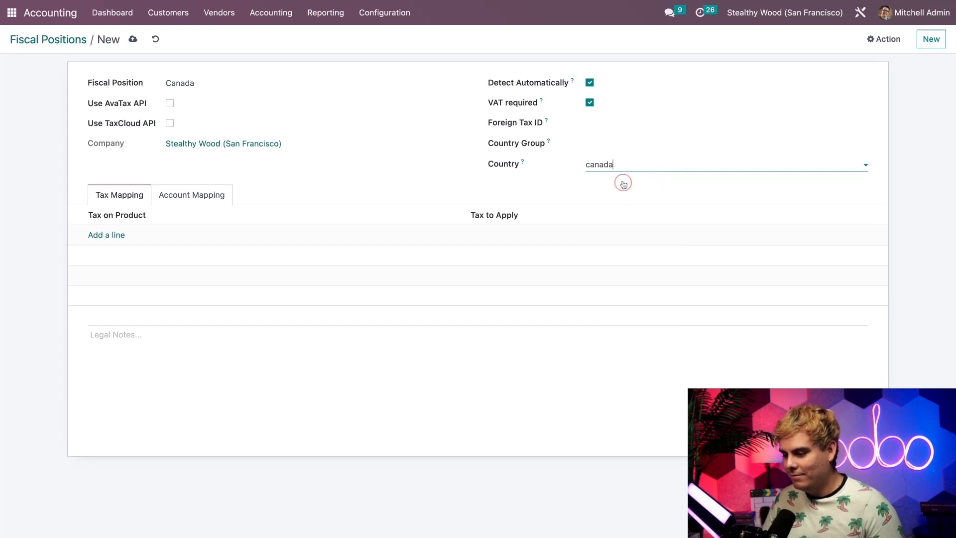
pyautogui.click(622, 165)
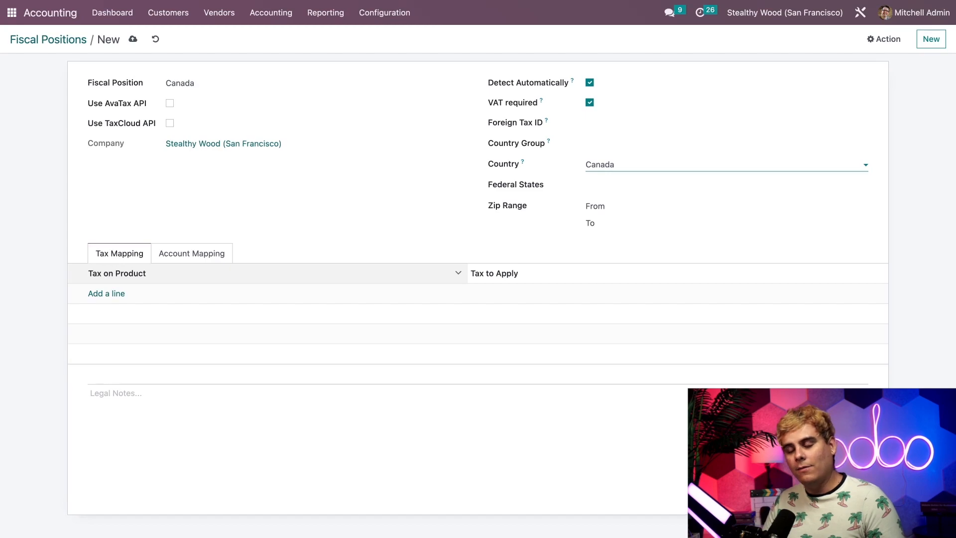
# - Add a Tax 15% (Sales) mapping line and start typing '5% Cana' as its replacement
pyautogui.click(106, 293)
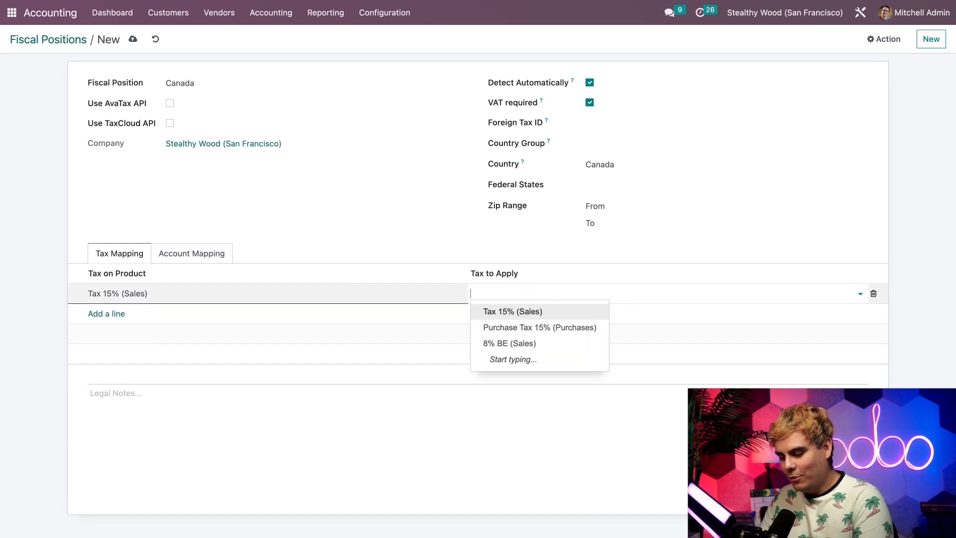
pyautogui.write('5% Canada')
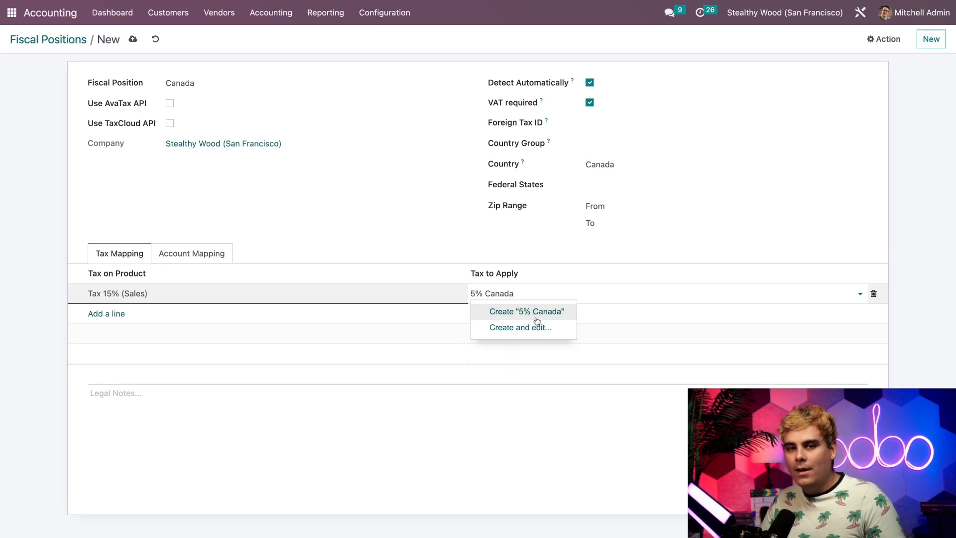
# - Create and save the 5% Canada tax as the line's tax to apply
pyautogui.click(526, 311)
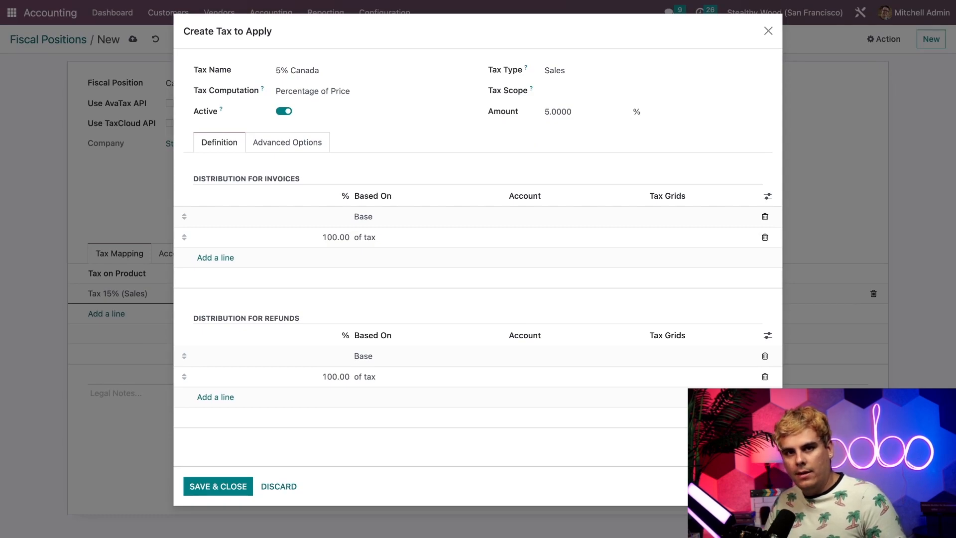
pyautogui.moveTo(244, 464)
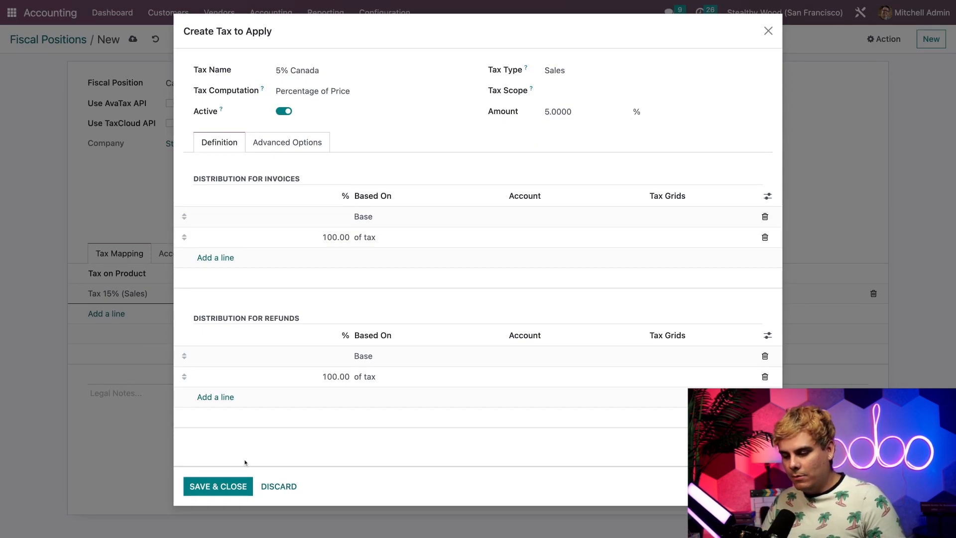
pyautogui.click(217, 486)
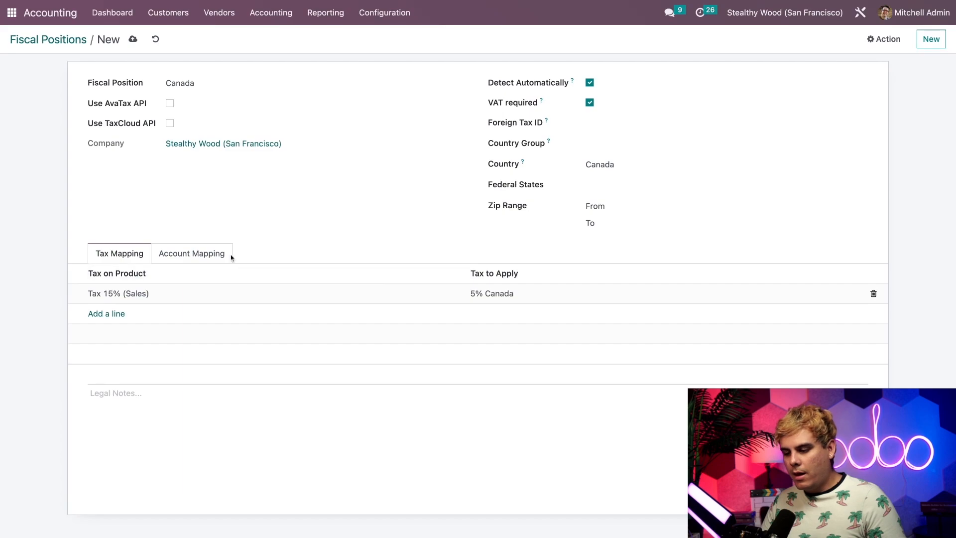
# - View the Account Mapping tab, then switch to the Contacts app via '/cont'
pyautogui.click(191, 253)
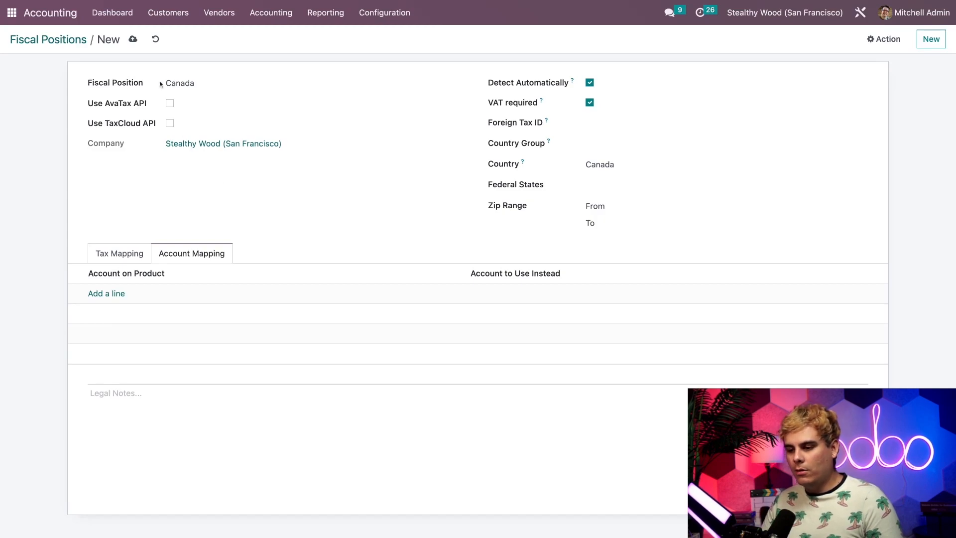
pyautogui.click(10, 12)
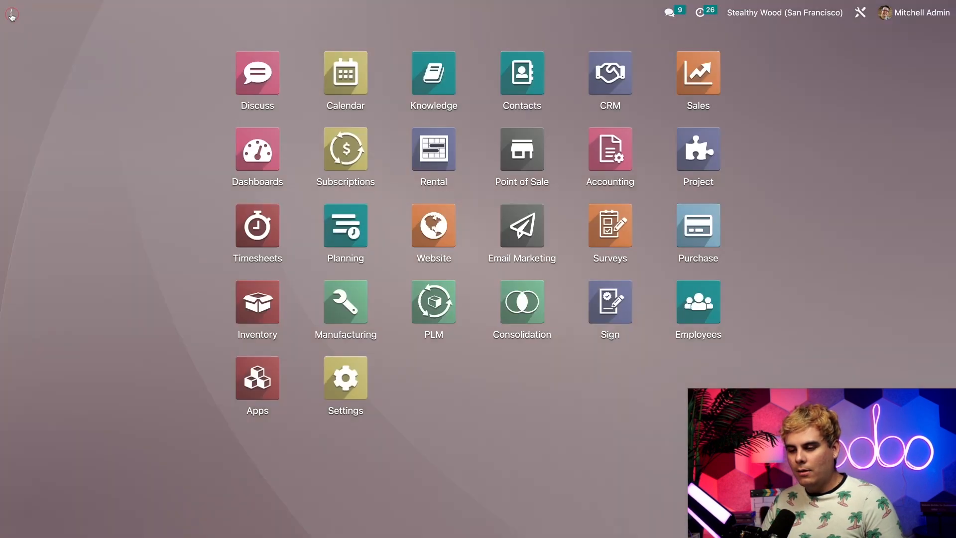
pyautogui.click(12, 12)
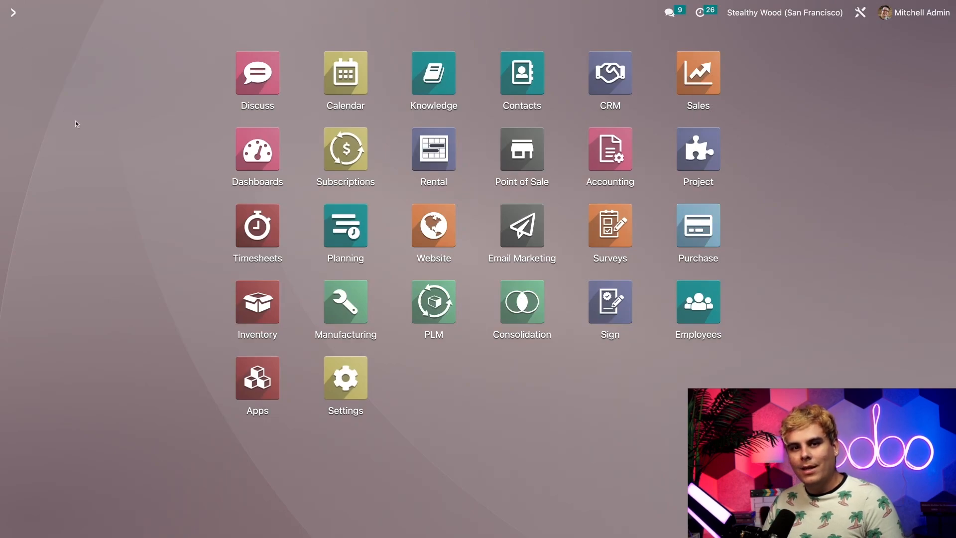
pyautogui.write('/cont')
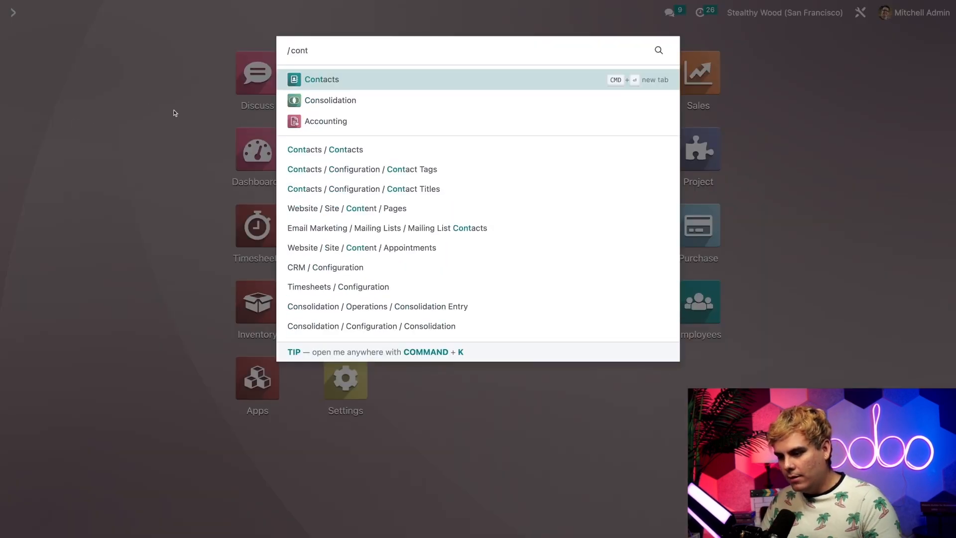
pyautogui.click(321, 79)
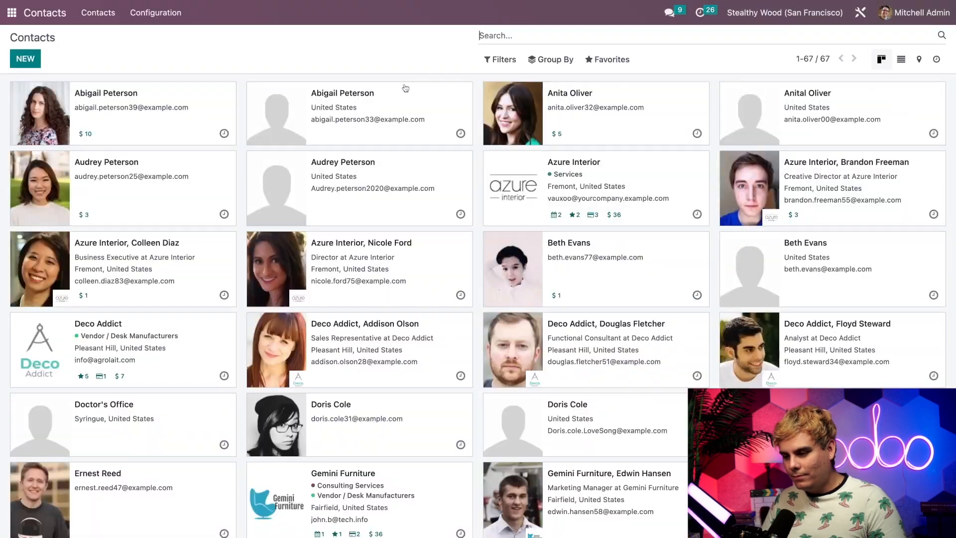
pyautogui.moveTo(352, 46)
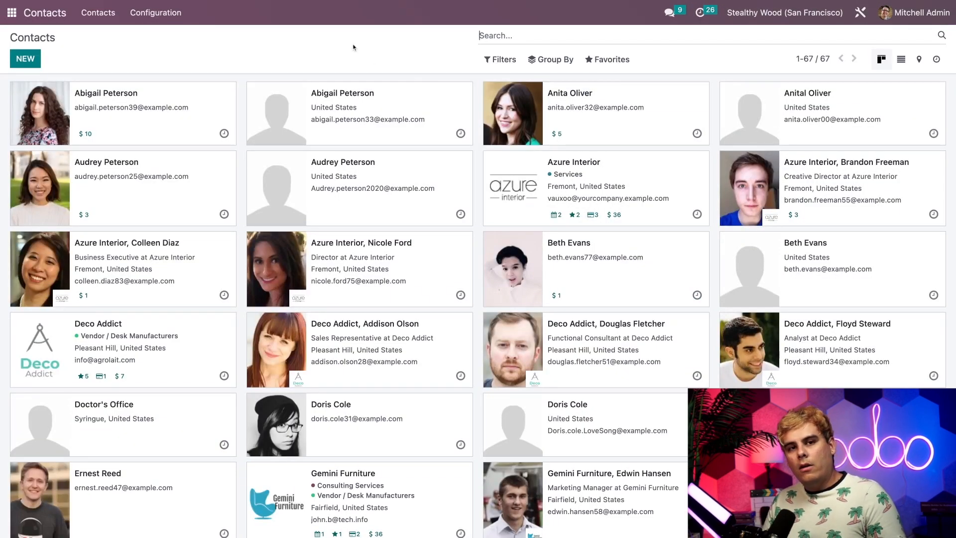
pyautogui.moveTo(634, 138)
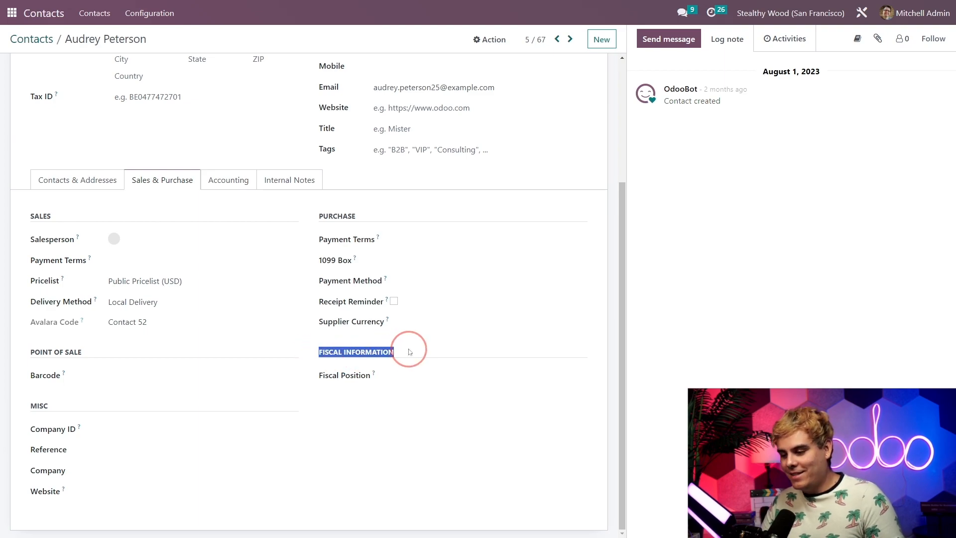
pyautogui.click(481, 374)
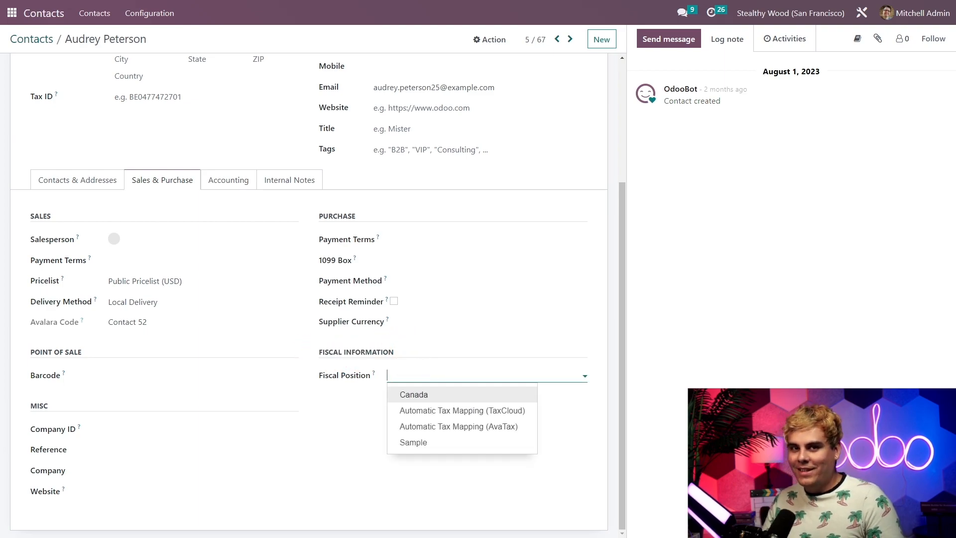
pyautogui.click(413, 394)
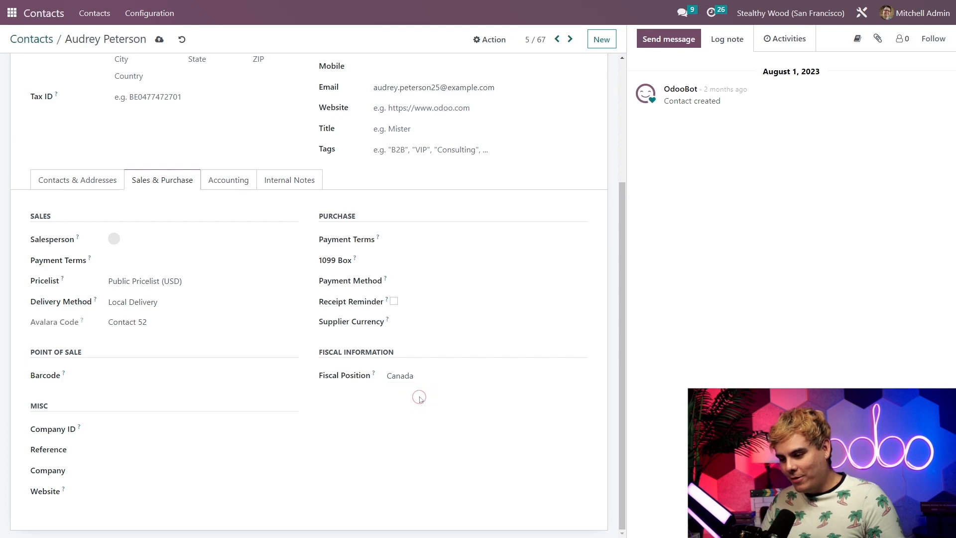